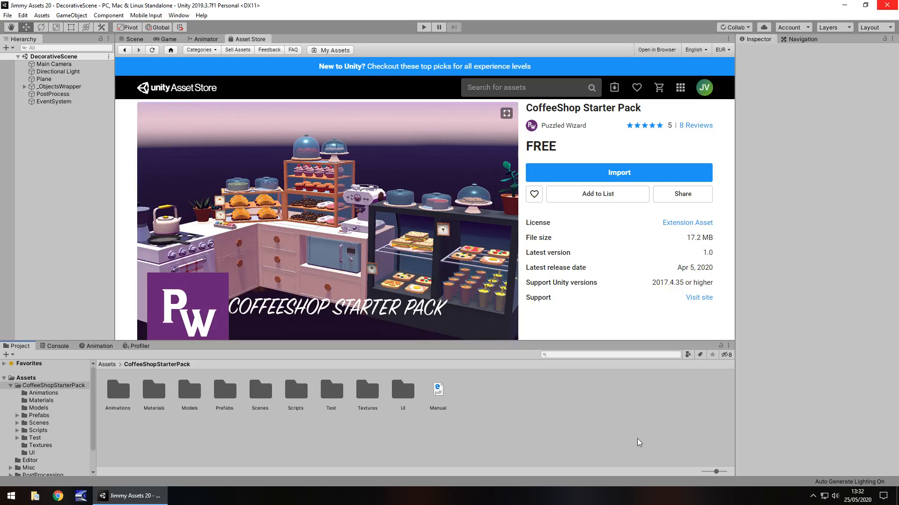
mouse_move(406, 220)
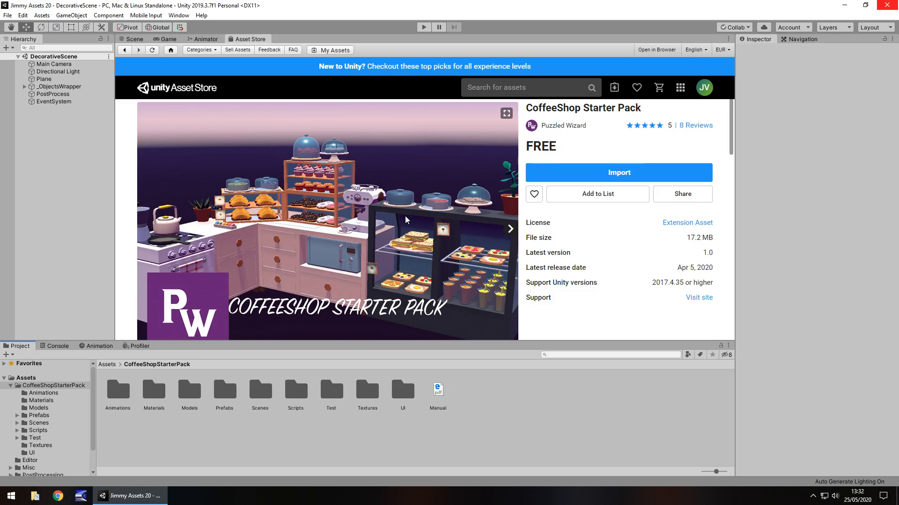
Return to the Scene view and zoom in close on the coffee shop counters.
click(135, 39)
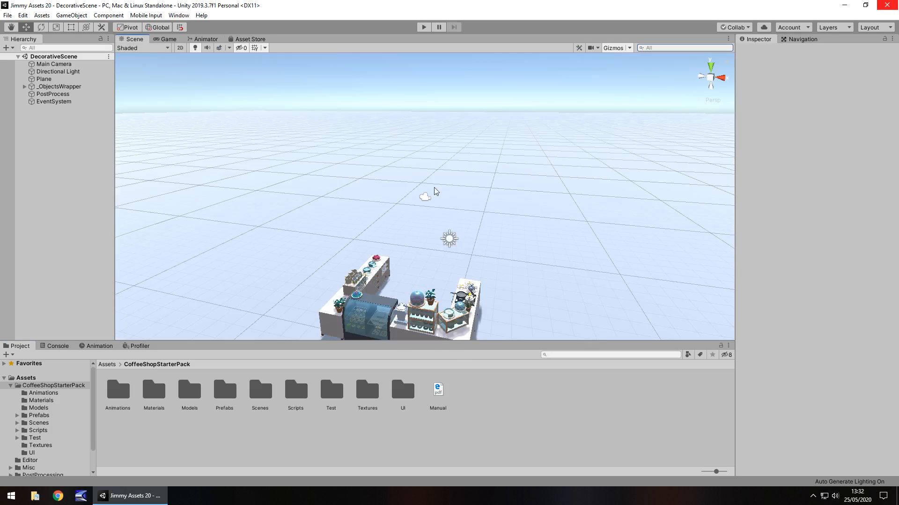
drag(433, 191, 402, 140)
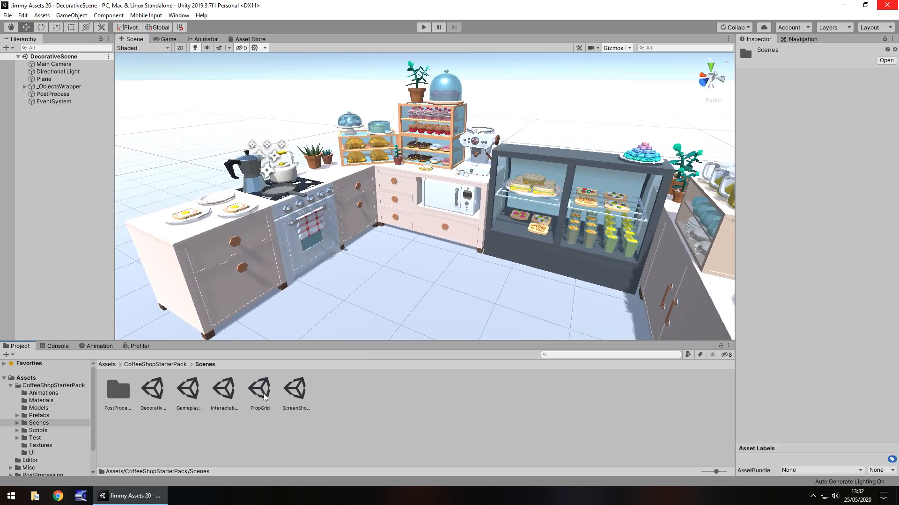
mouse_move(389, 230)
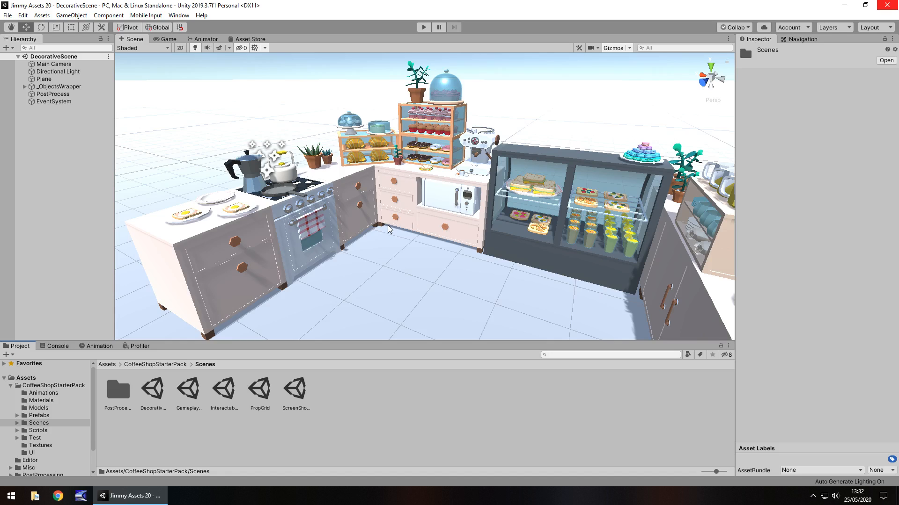
mouse_move(335, 189)
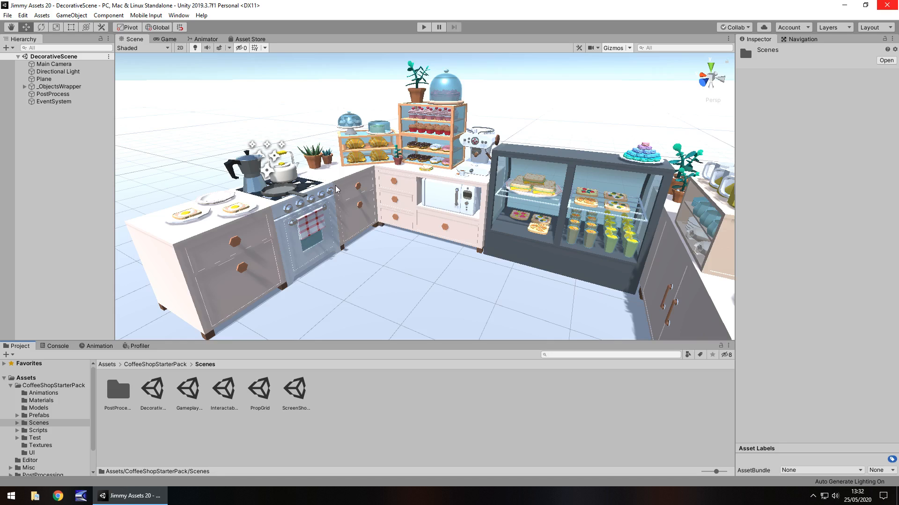
mouse_move(411, 34)
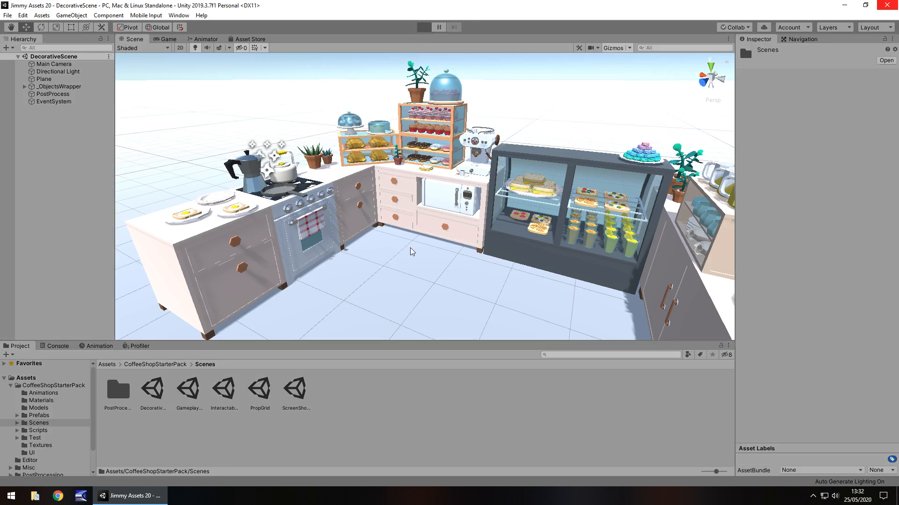
mouse_move(461, 241)
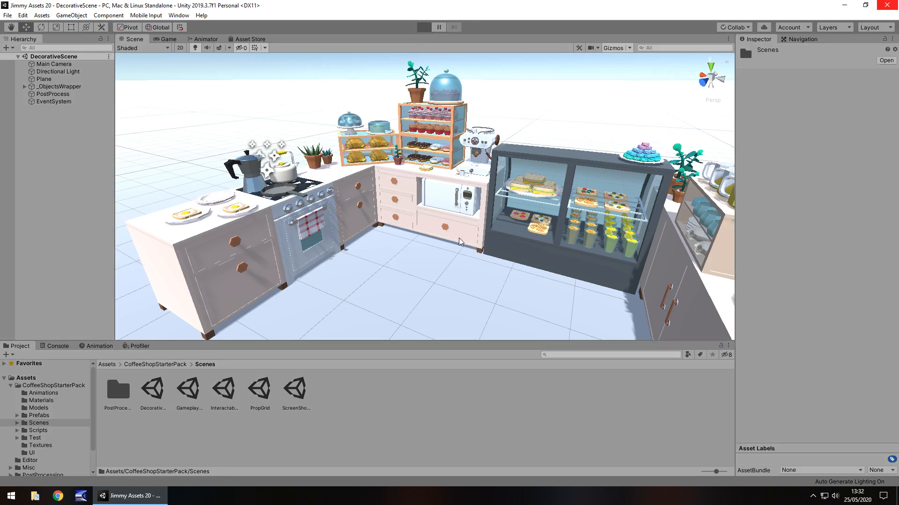
Enter Play mode to preview DecorativeScene through the game camera.
click(423, 26)
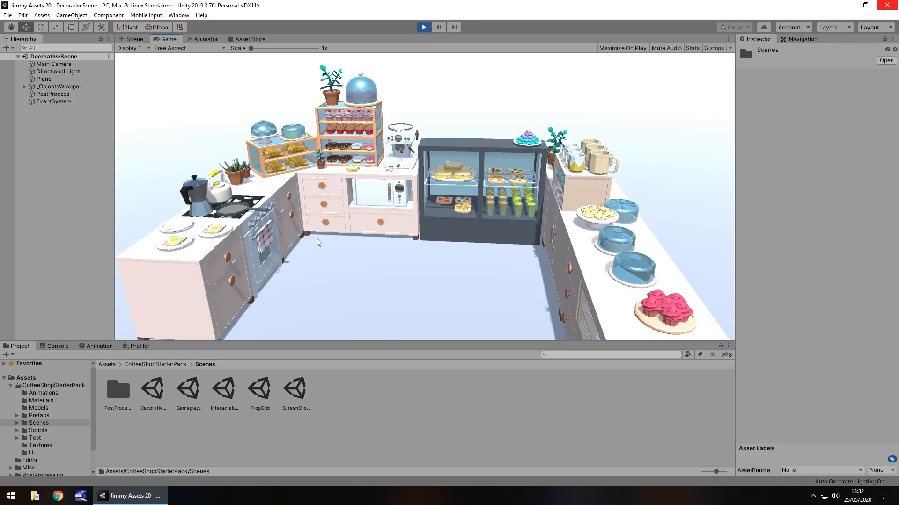
mouse_move(671, 313)
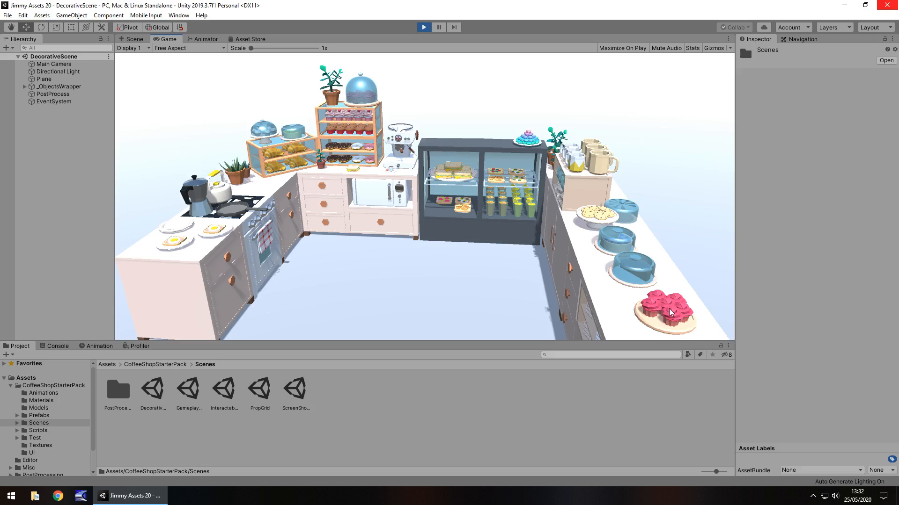
mouse_move(414, 131)
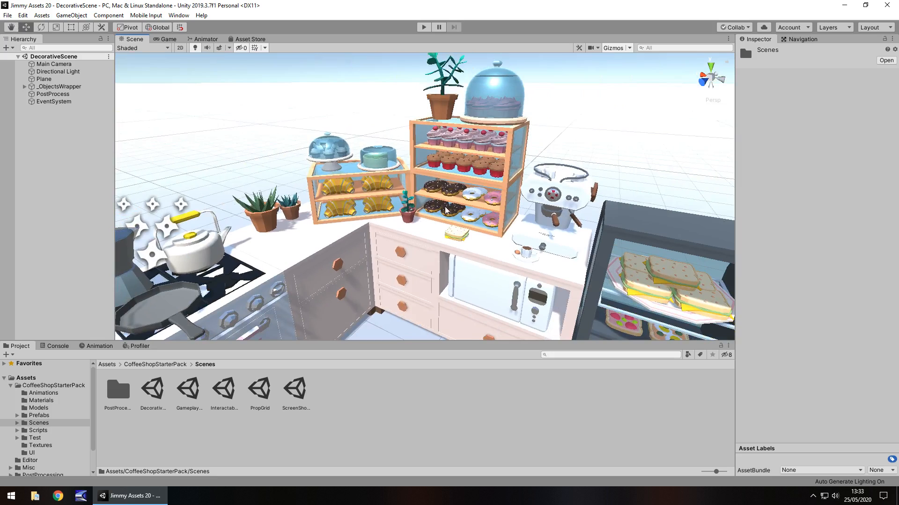
mouse_move(582, 230)
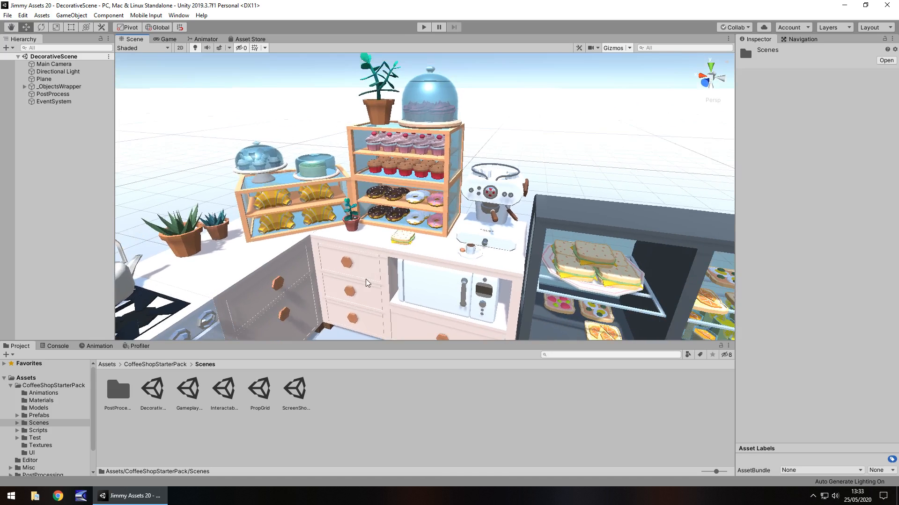
Select drawer01 under PW_cupboard01, set its Z position to 0.608, then select PW_microwave.
click(62, 176)
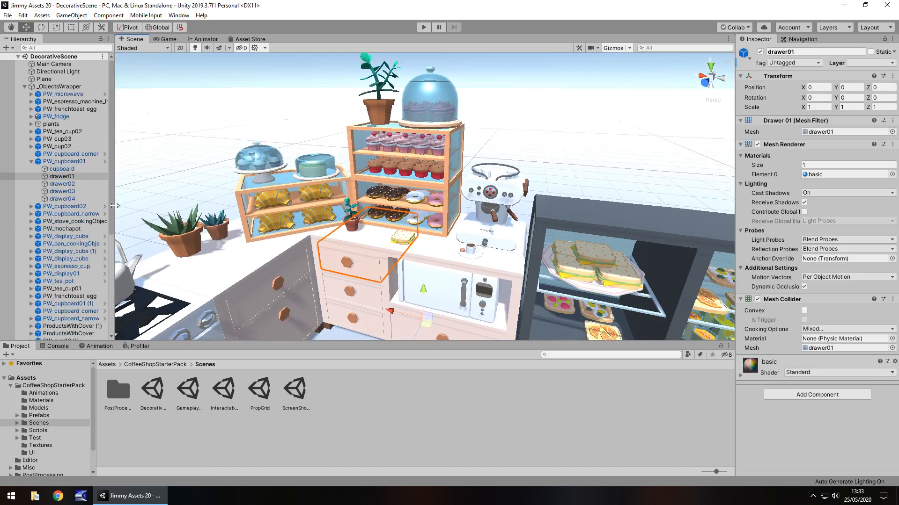
click(62, 176)
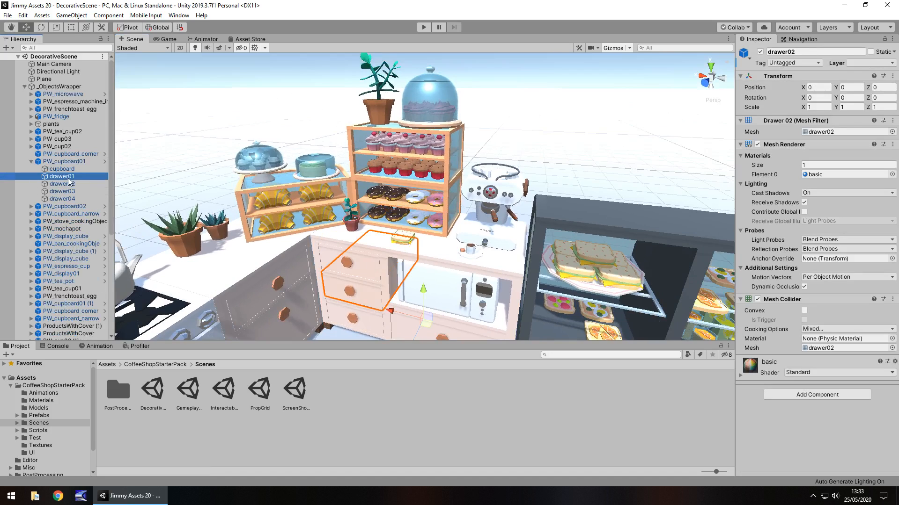
click(62, 184)
text(.808)
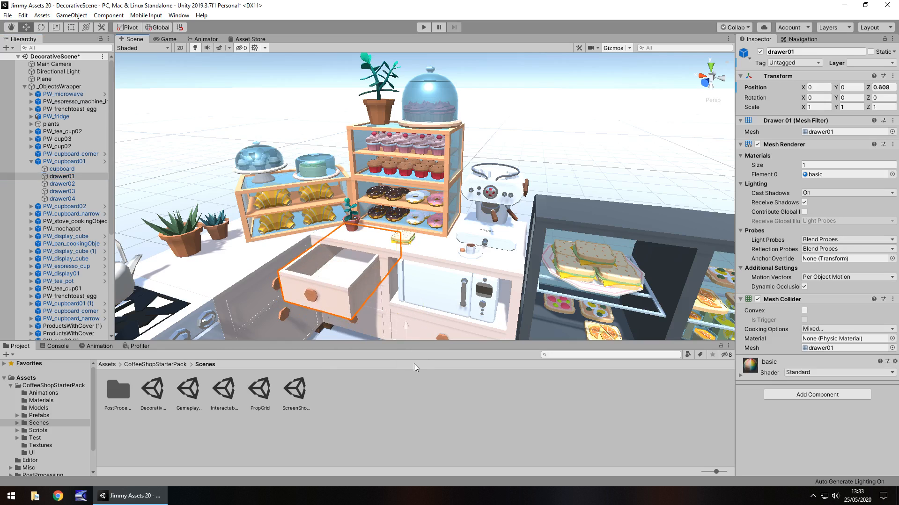
click(63, 94)
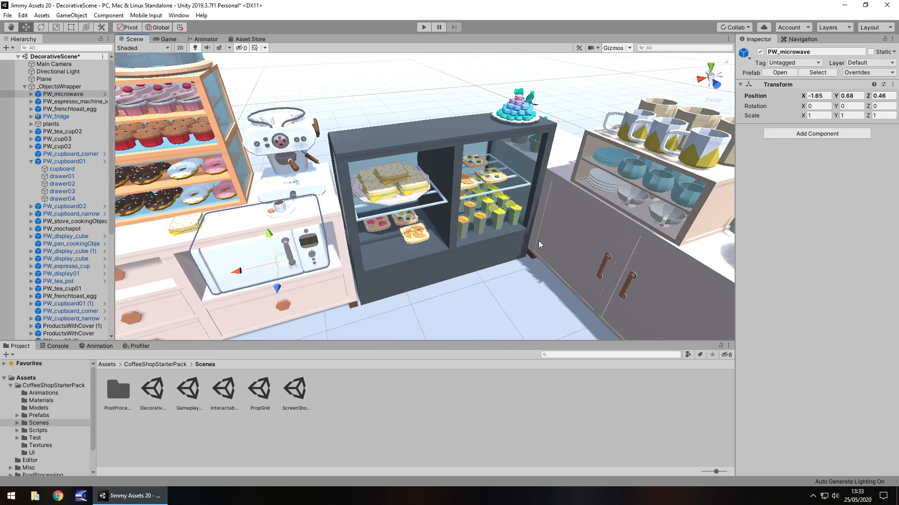
mouse_move(654, 238)
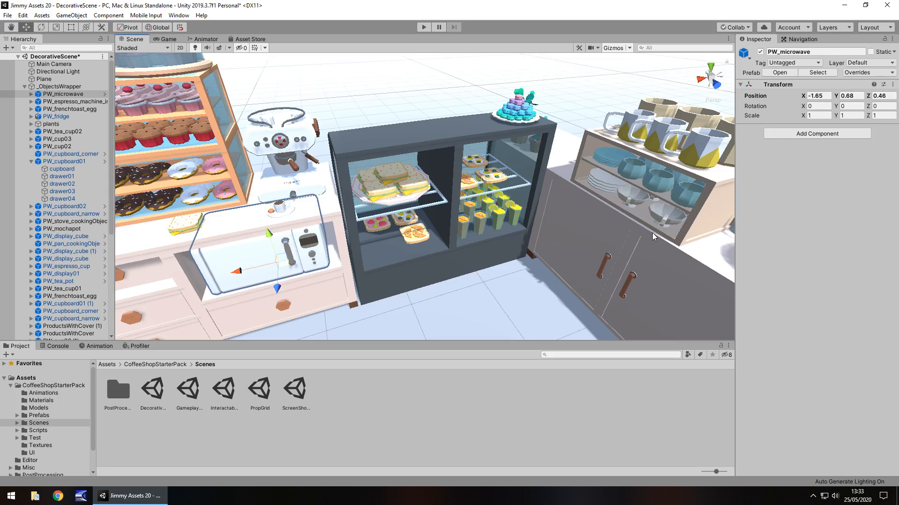
mouse_move(661, 232)
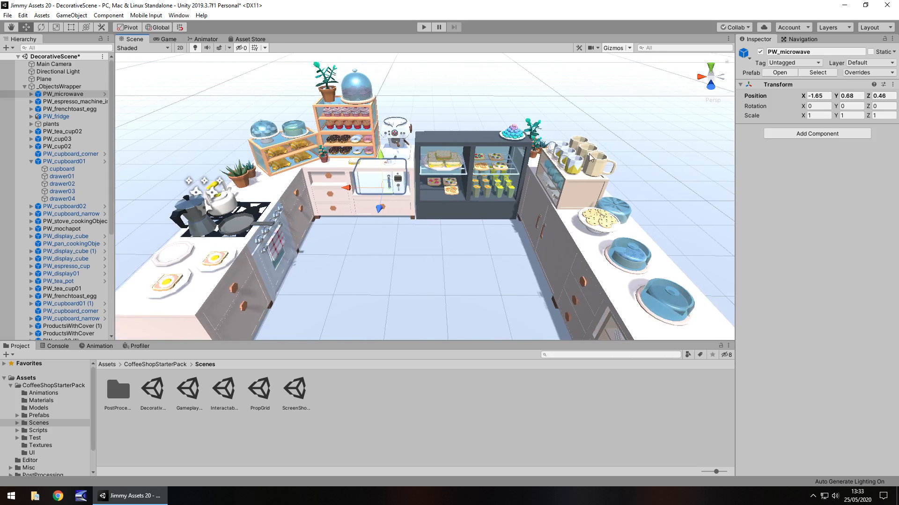
mouse_move(601, 174)
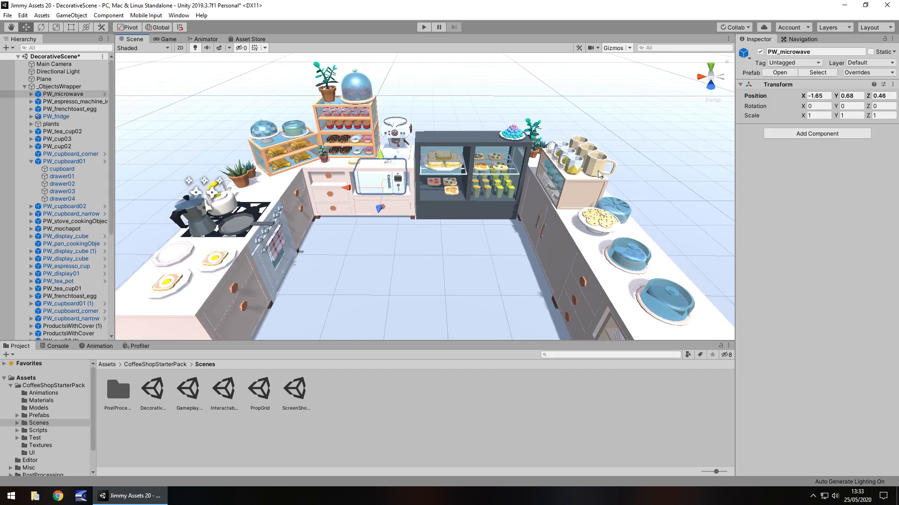
mouse_move(398, 207)
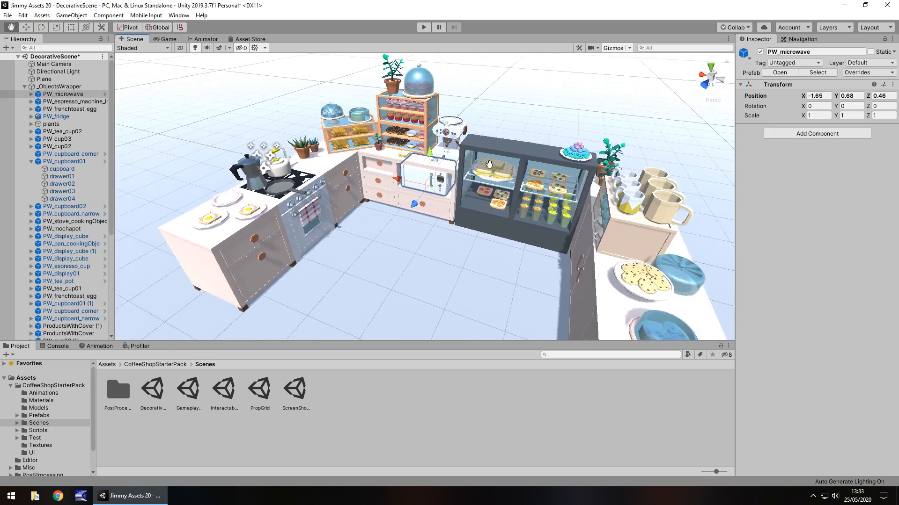
Switch to GameplayScene from the Scenes folder, saving the DecorativeScene changes when prompted.
drag(489, 164, 418, 238)
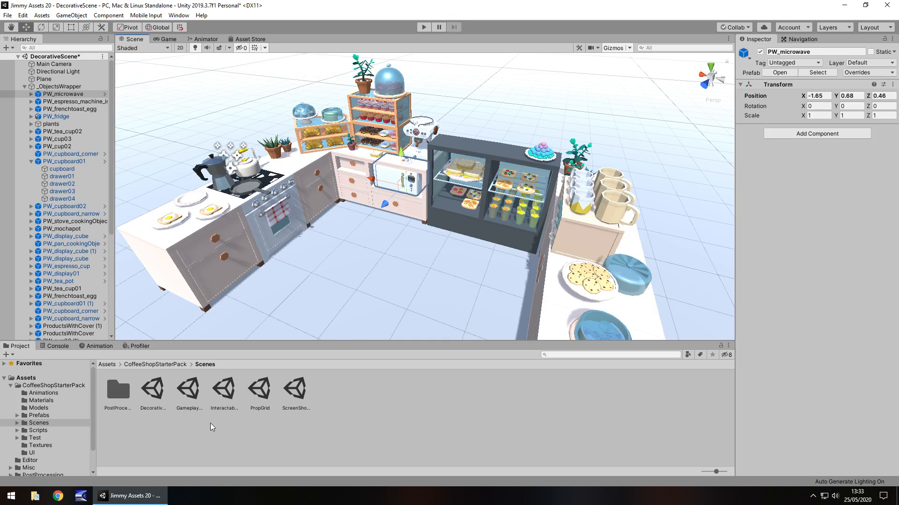
mouse_move(179, 397)
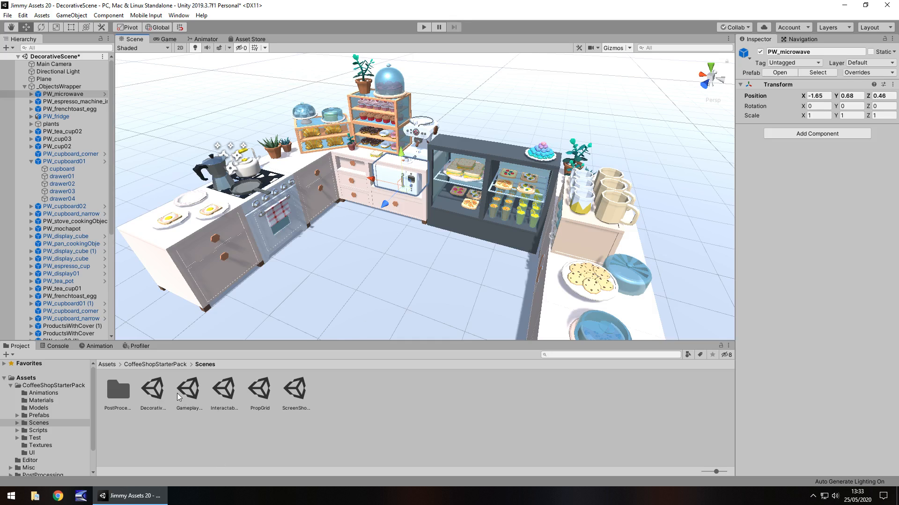
double_click(190, 389)
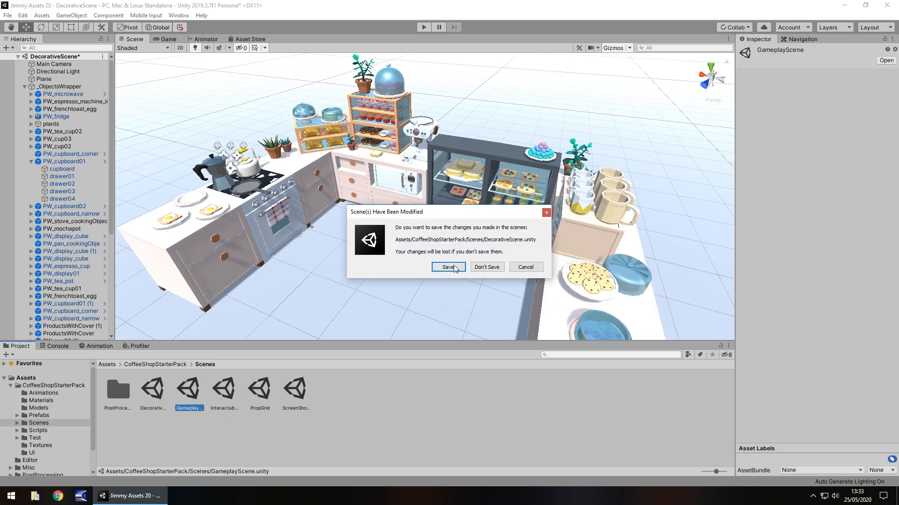
click(447, 267)
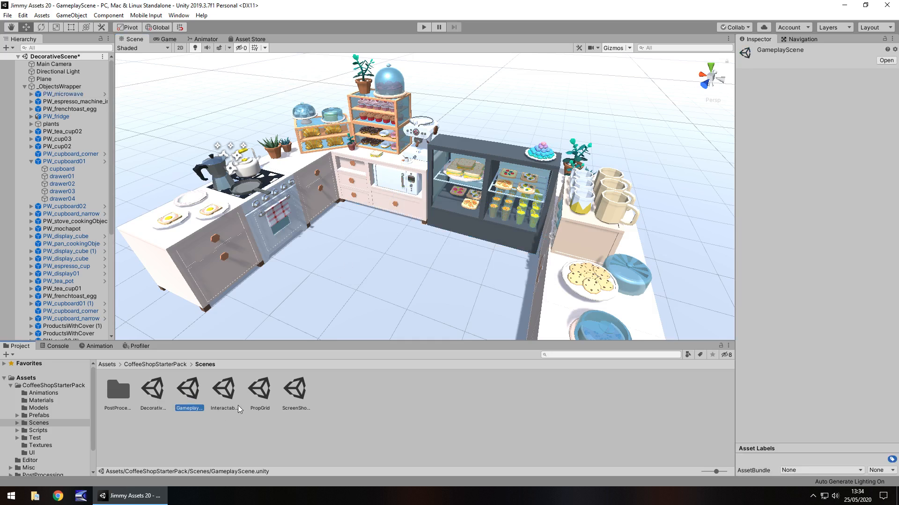
Enter Play mode in GameplayScene so the cupcake and donut order icons appear.
double_click(189, 388)
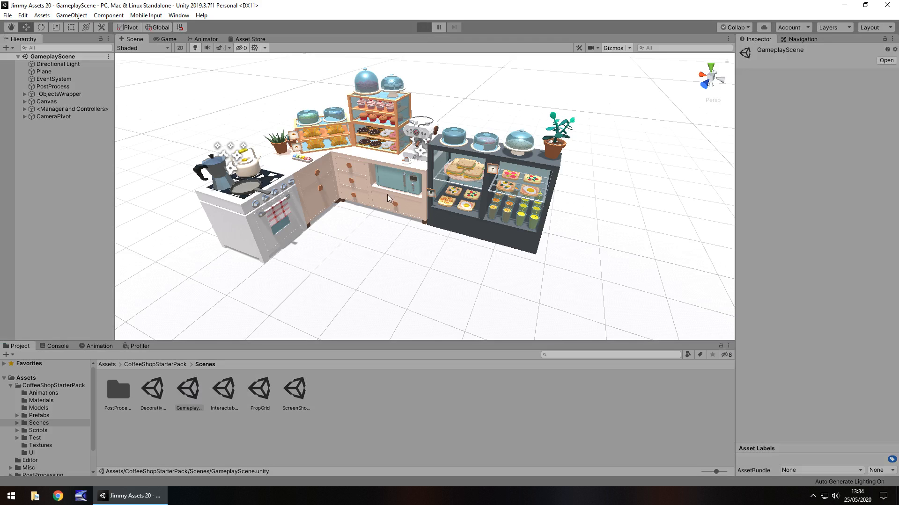
click(423, 27)
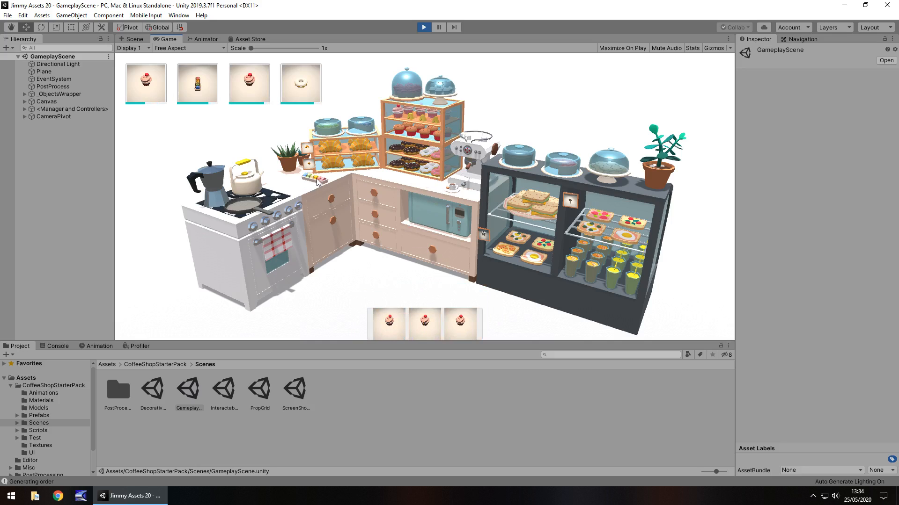
mouse_move(538, 224)
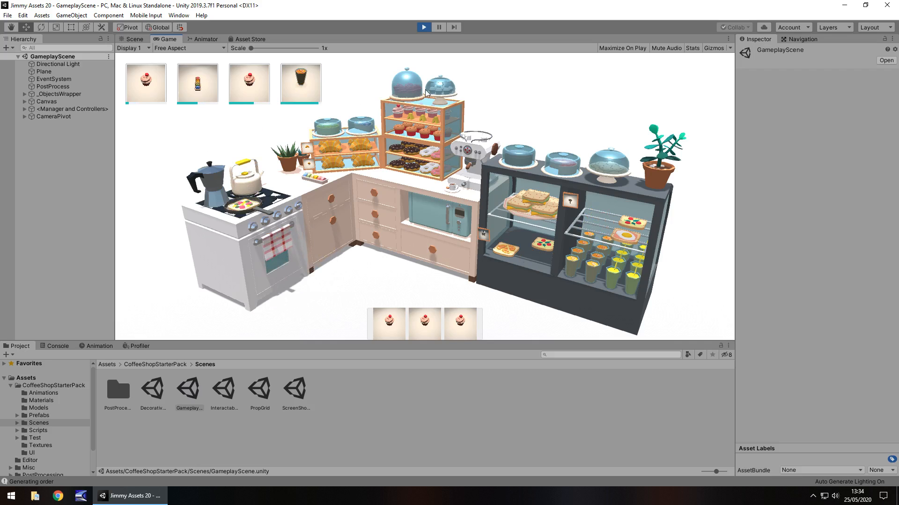
Leave the game and return to editing GameplayScene in the Scene view.
click(135, 40)
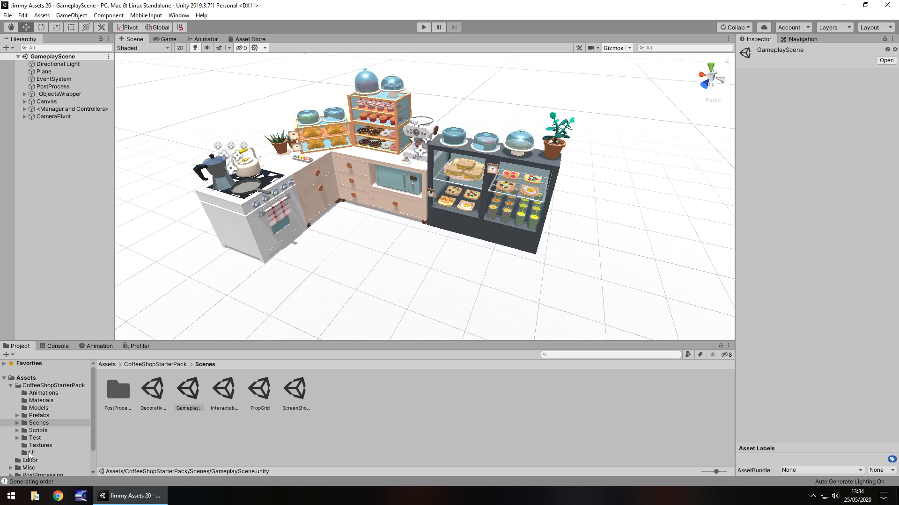
Browse the pack's Textures, Materials, Models and Scripts folders, ending on the C# scripts.
click(40, 446)
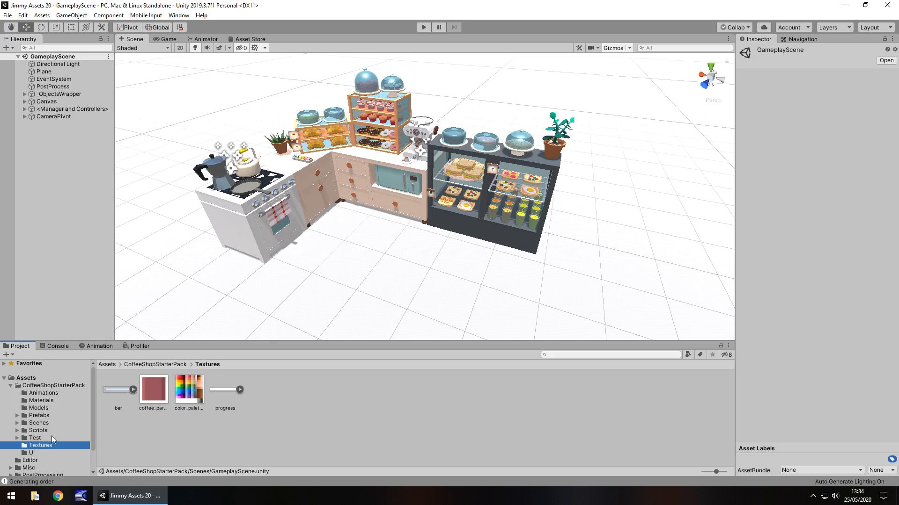
click(39, 400)
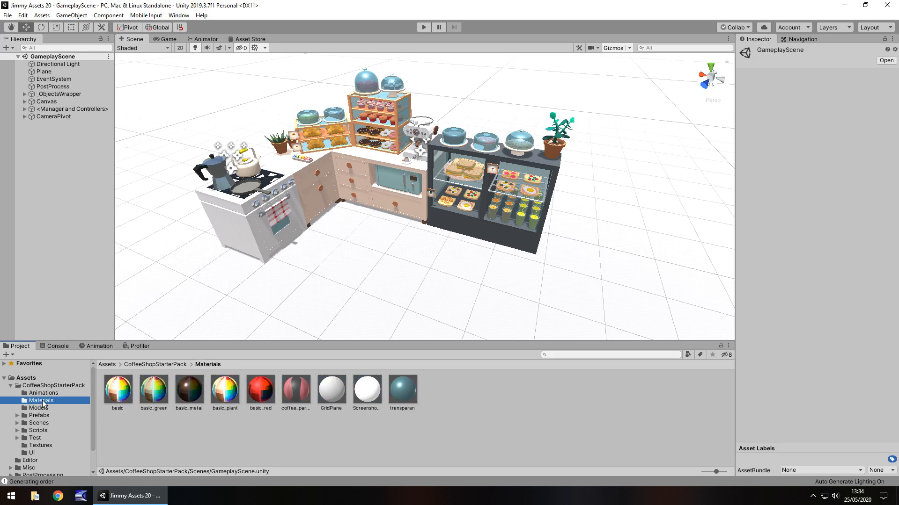
click(37, 408)
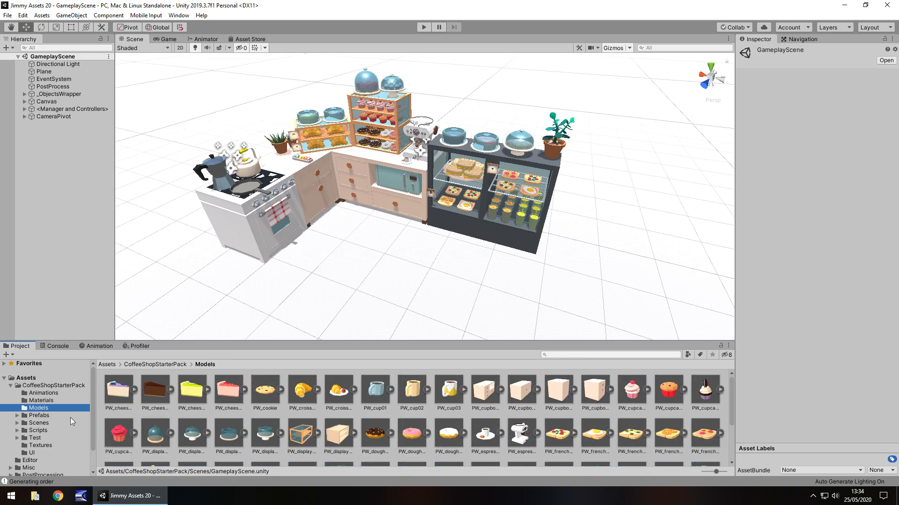
click(38, 430)
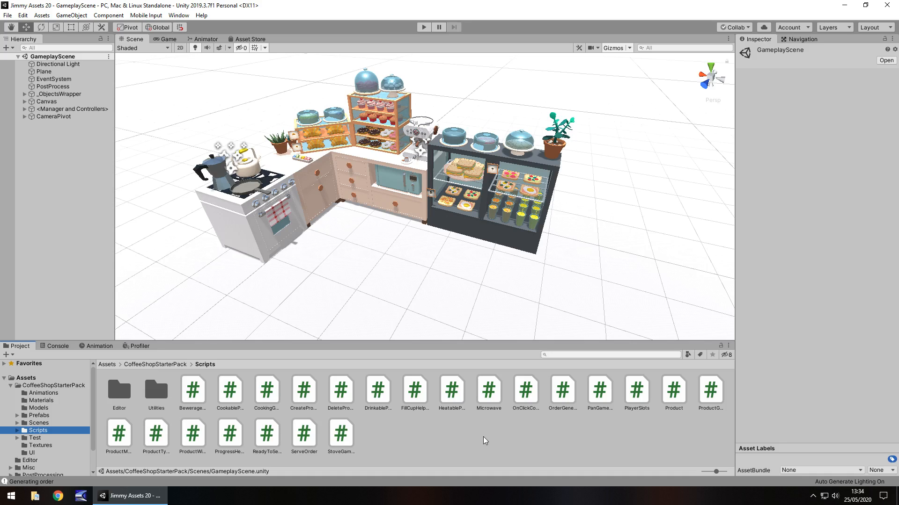
mouse_move(439, 160)
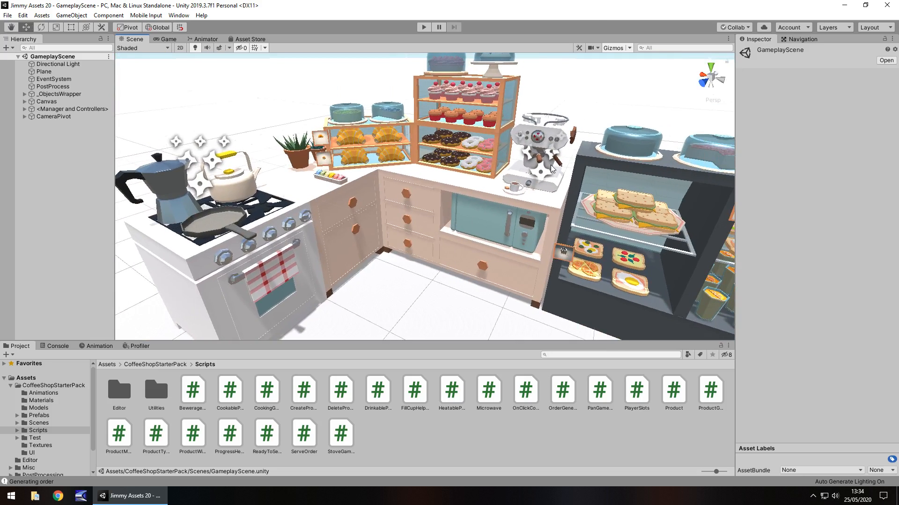
mouse_move(520, 165)
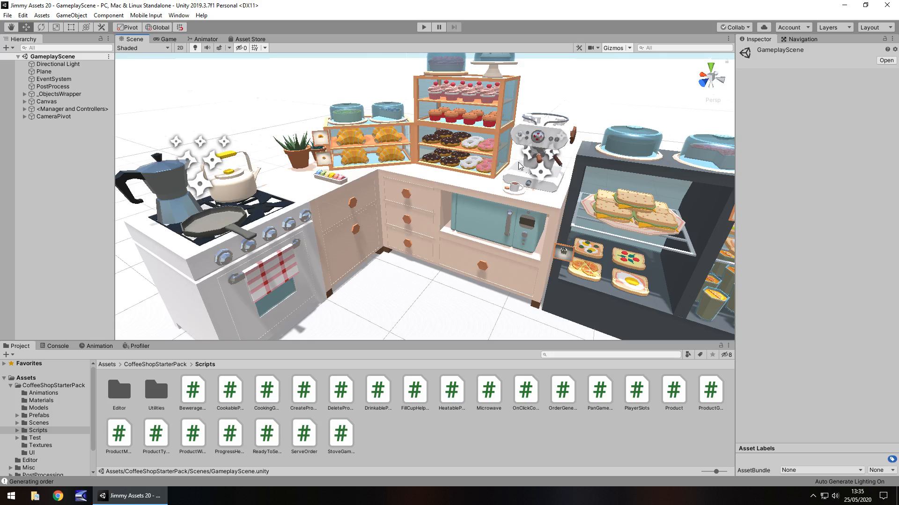
mouse_move(282, 264)
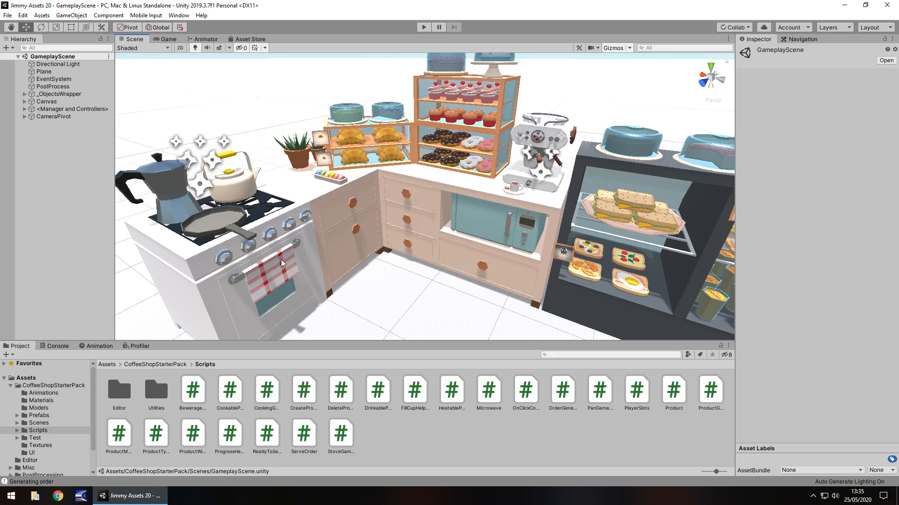
Peek into the pack's Test folder, then show the Materials folder again.
click(33, 439)
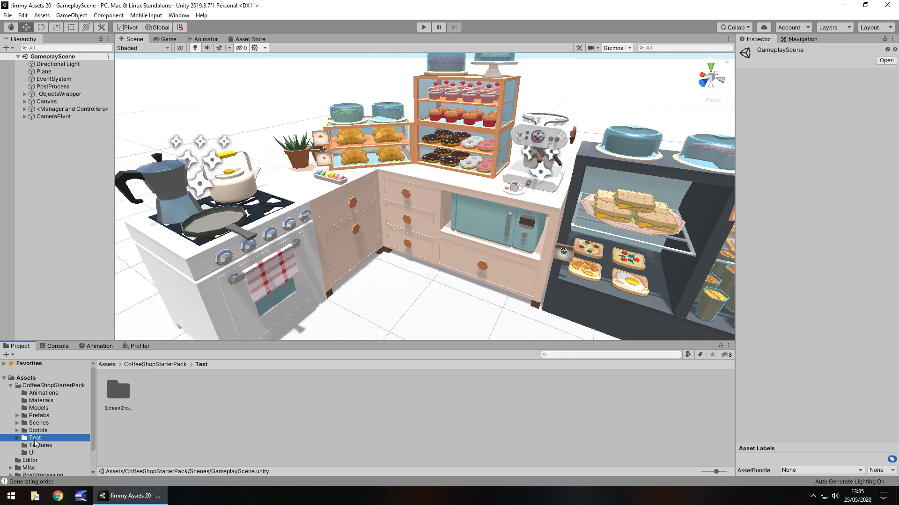
click(38, 400)
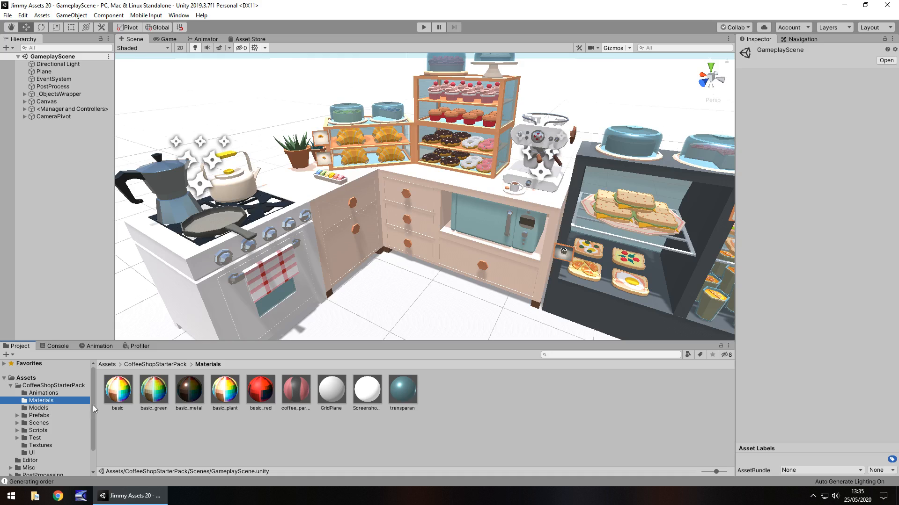
mouse_move(258, 180)
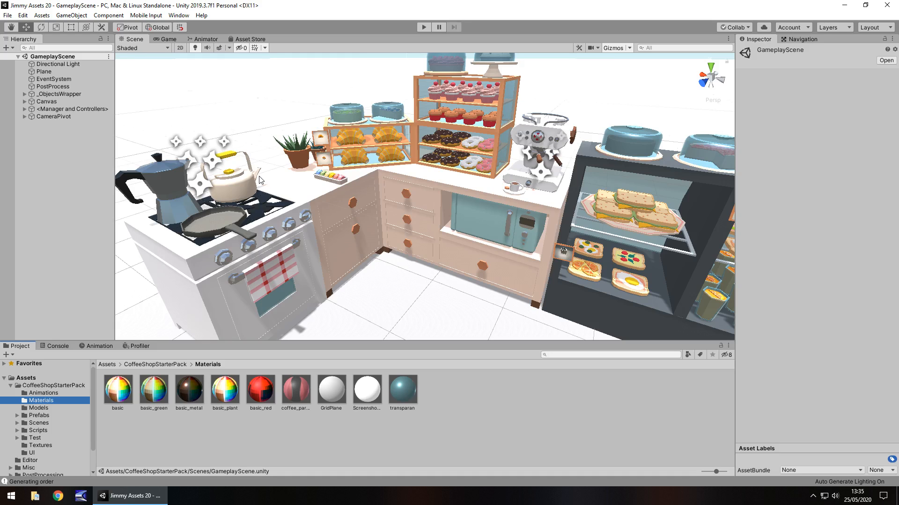
mouse_move(550, 215)
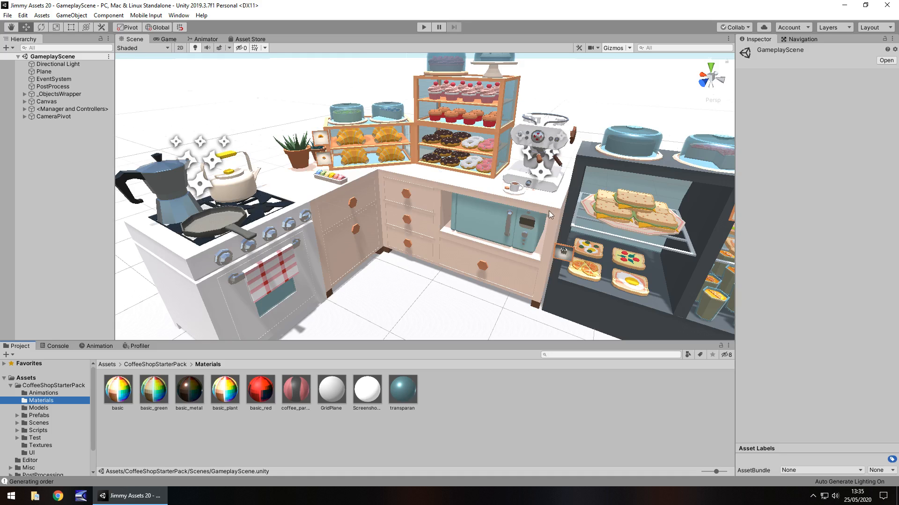
mouse_move(496, 212)
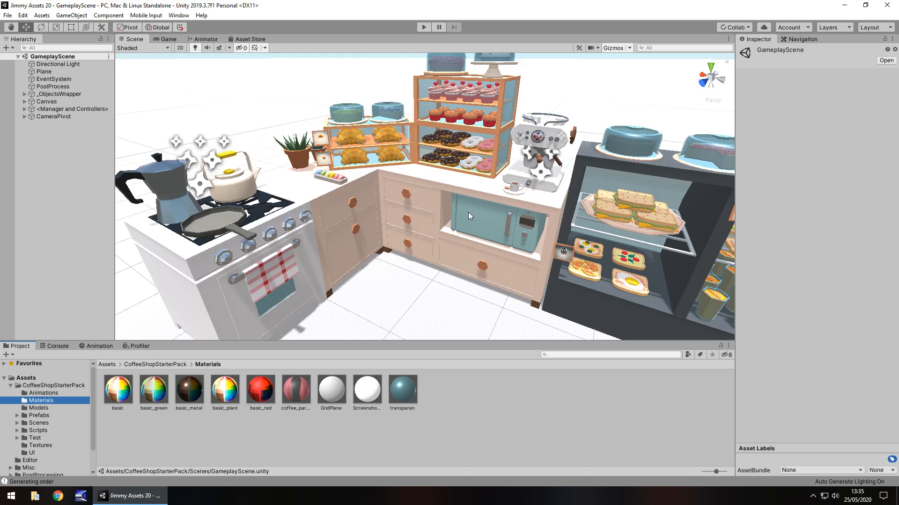
mouse_move(471, 198)
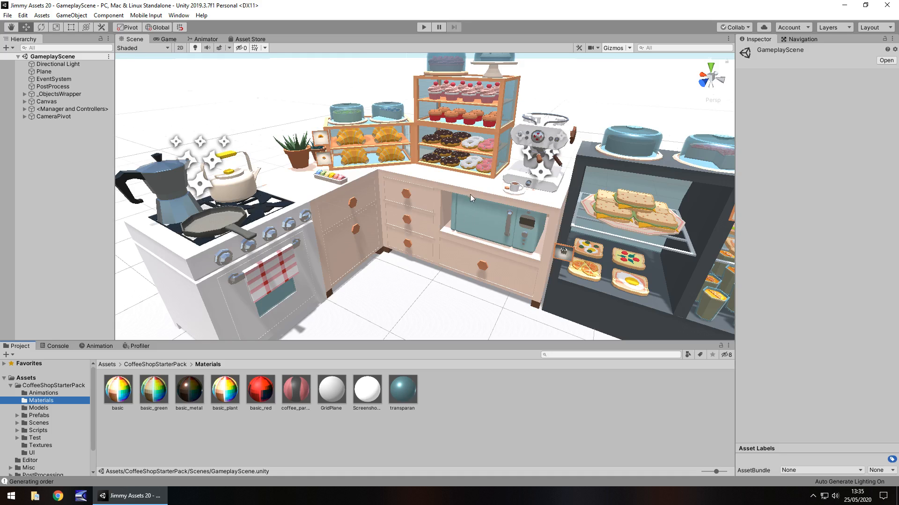
mouse_move(532, 305)
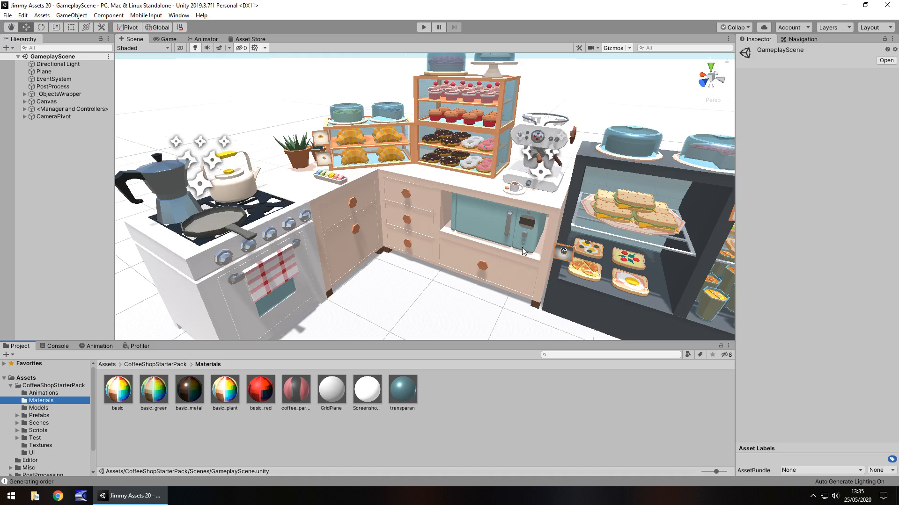
mouse_move(361, 249)
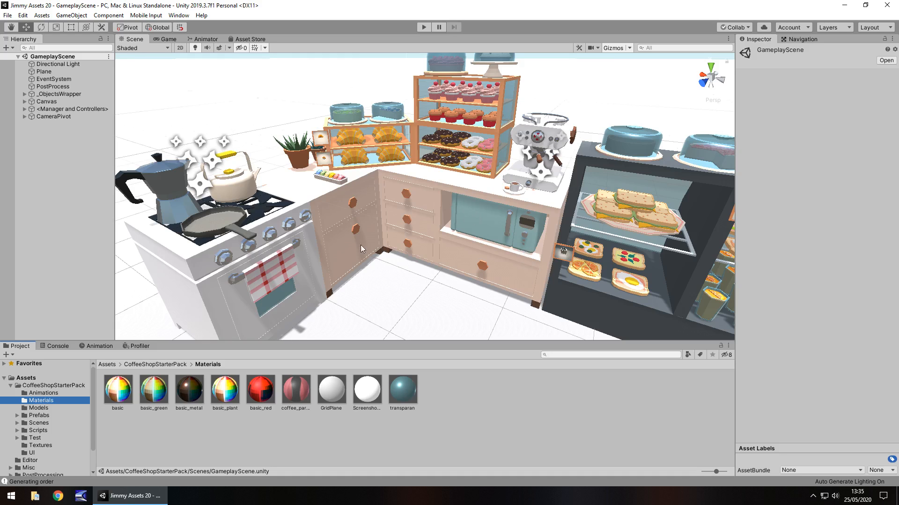
mouse_move(320, 202)
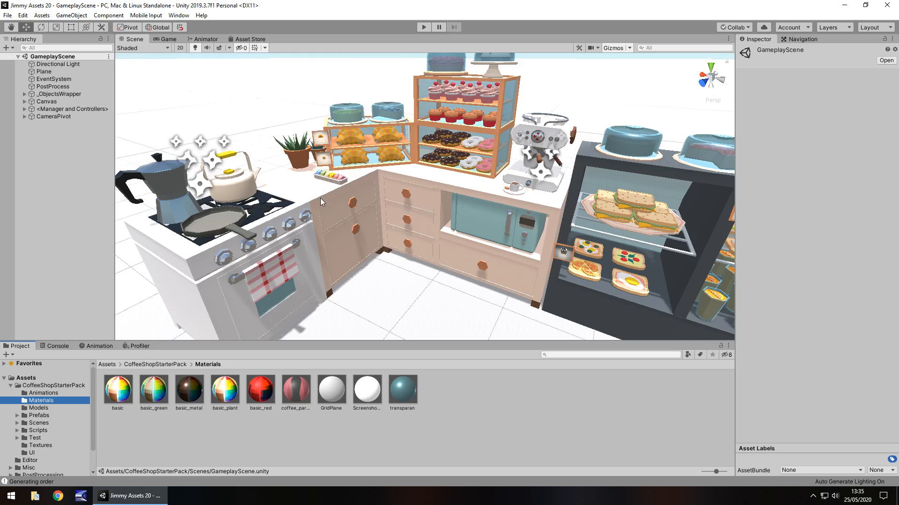
click(225, 390)
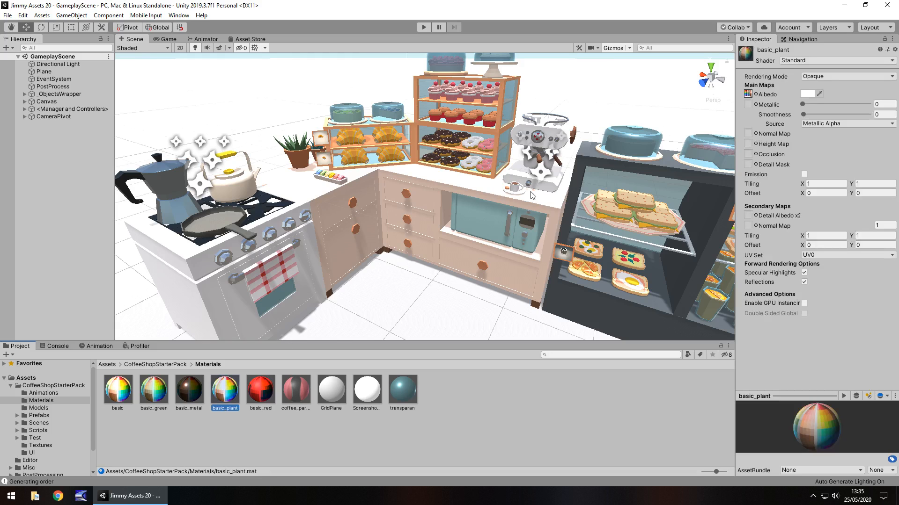
mouse_move(285, 303)
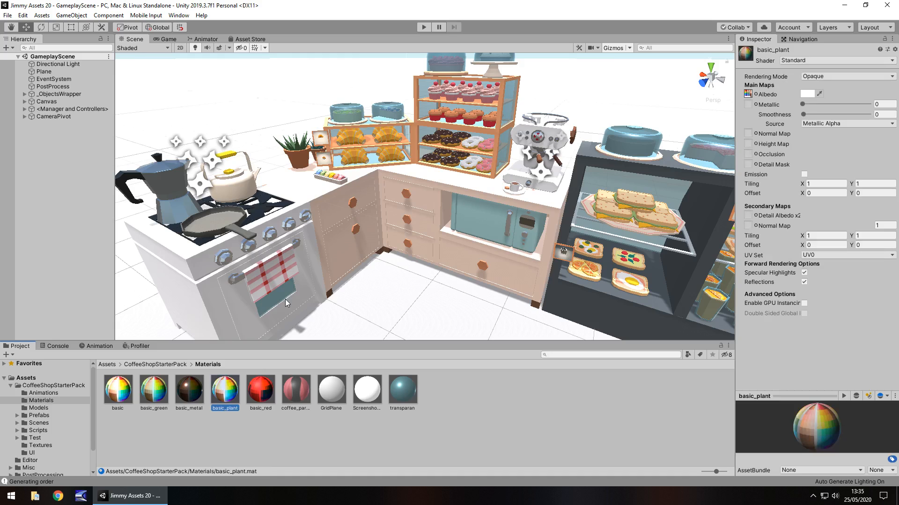
mouse_move(809, 109)
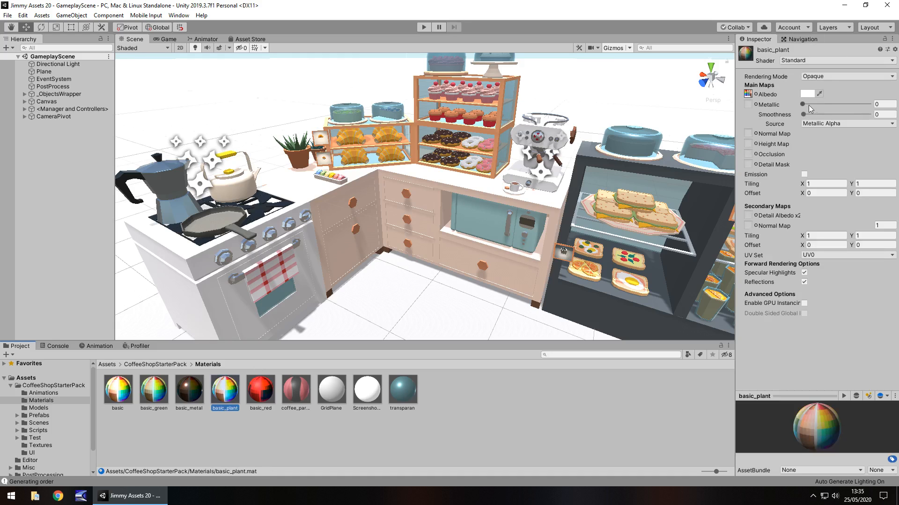
drag(810, 104, 879, 104)
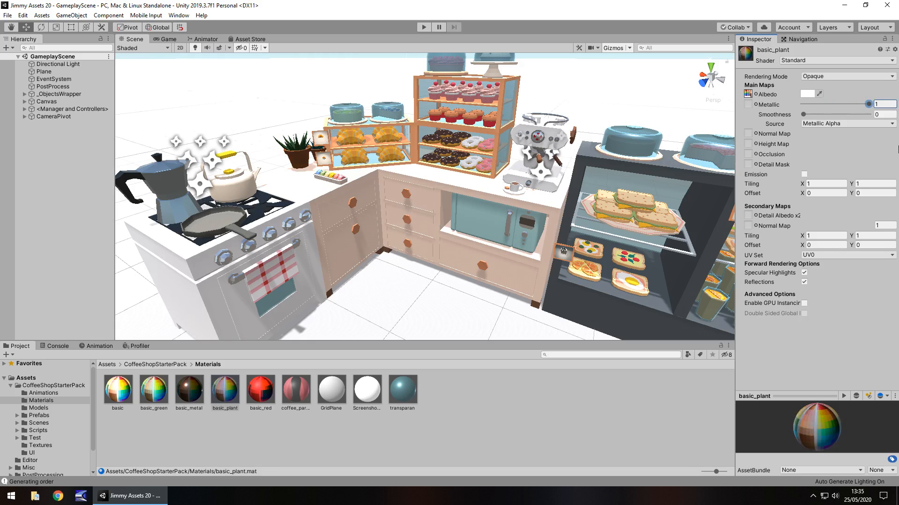
drag(882, 104, 802, 104)
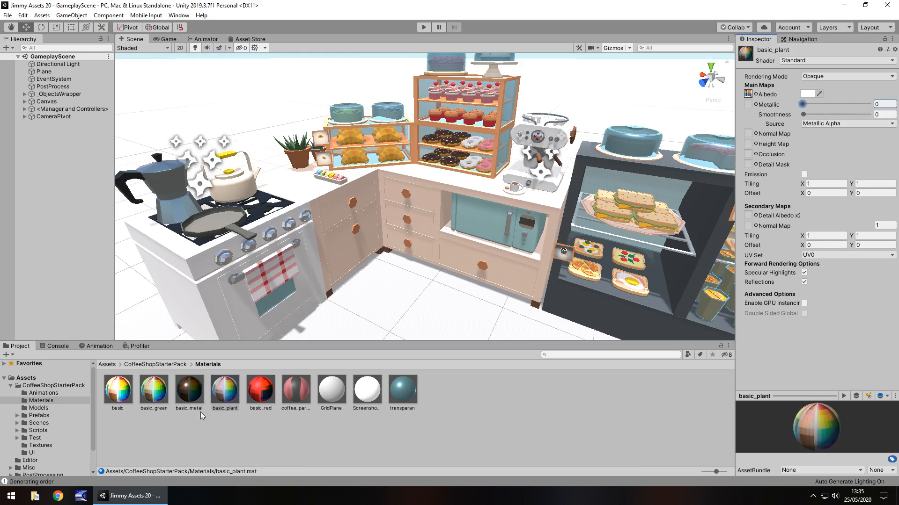
click(117, 389)
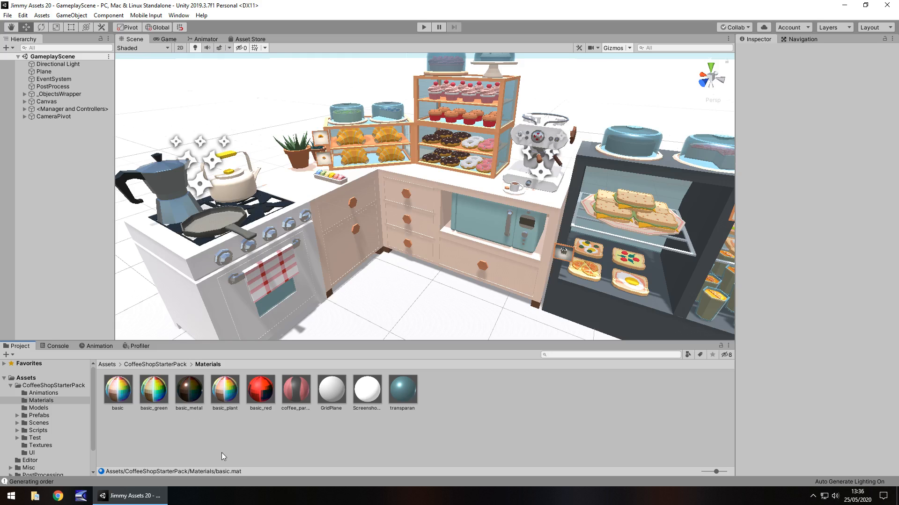
View the pack's Asset Store page, return to the Scene view, then show the Game view.
click(249, 39)
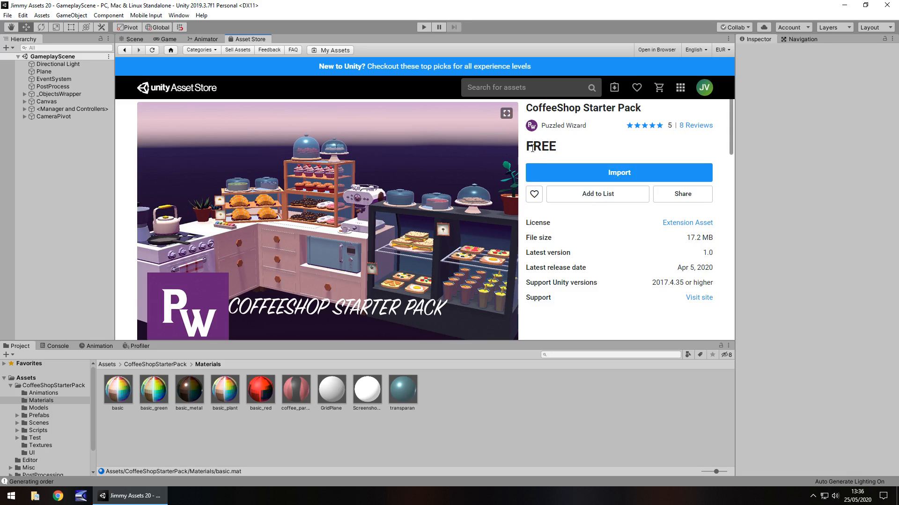
mouse_move(608, 151)
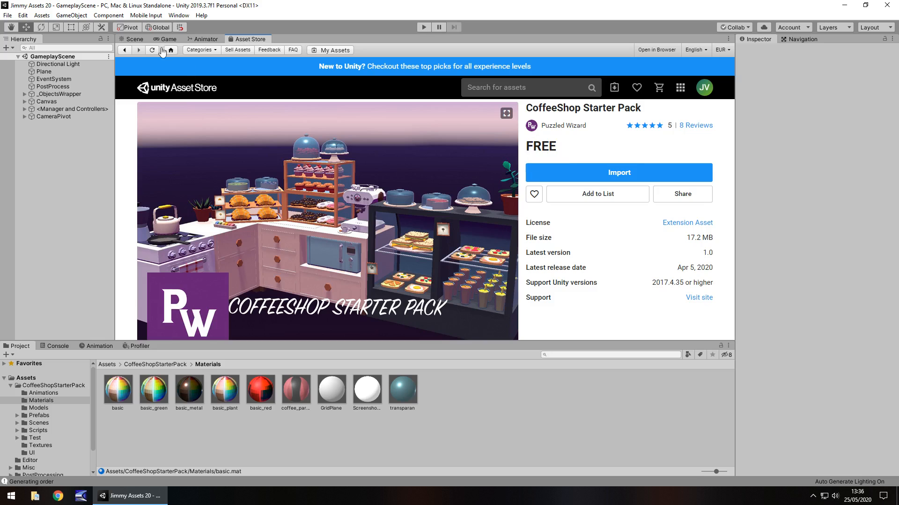
click(135, 39)
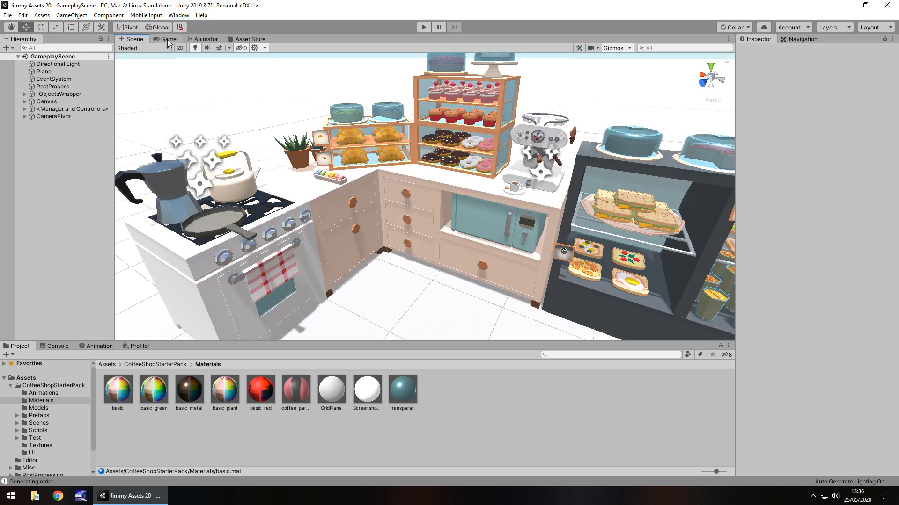
click(168, 39)
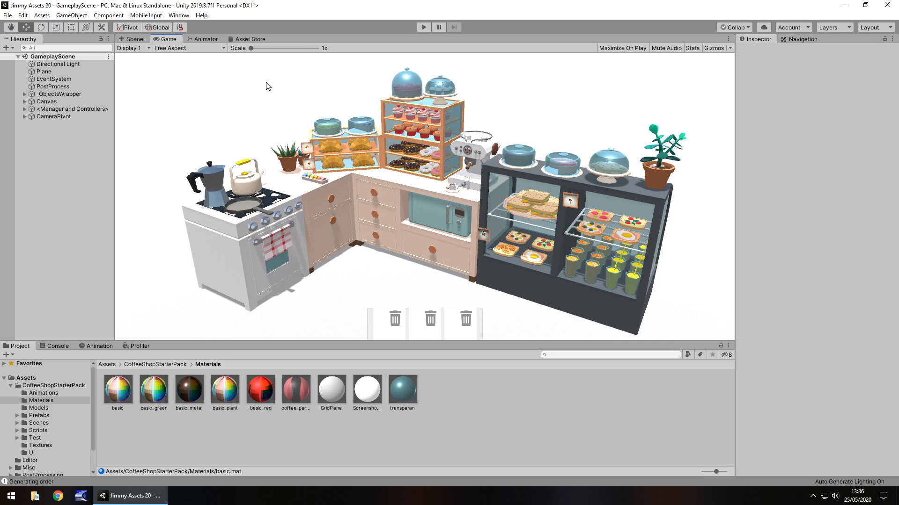